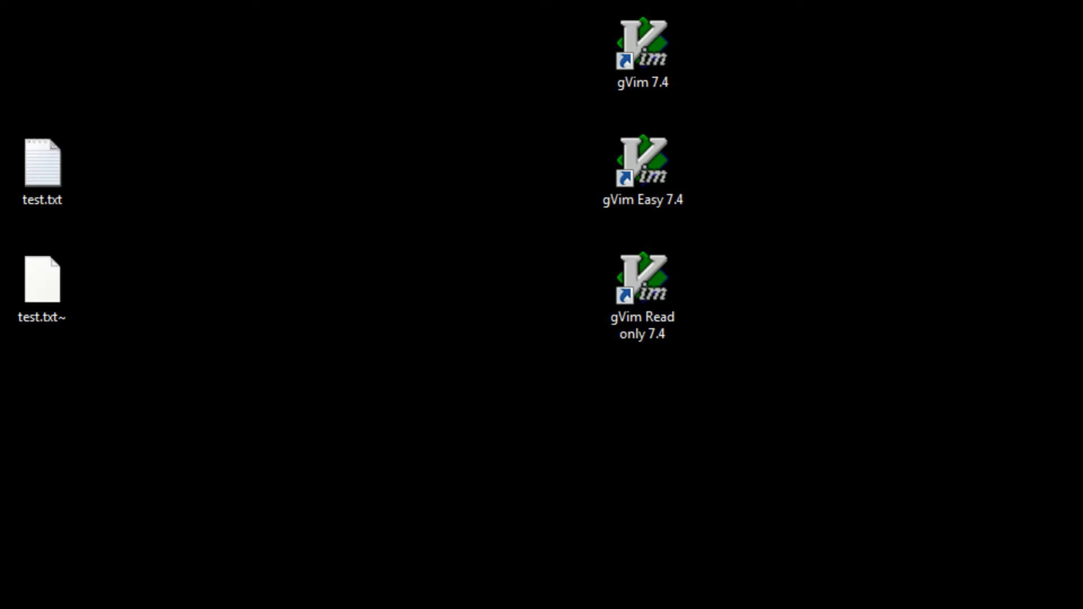
Open test.txt from the desktop in Vim via its right-click menu
{"action": "right_click", "coordinate": [41, 167]}
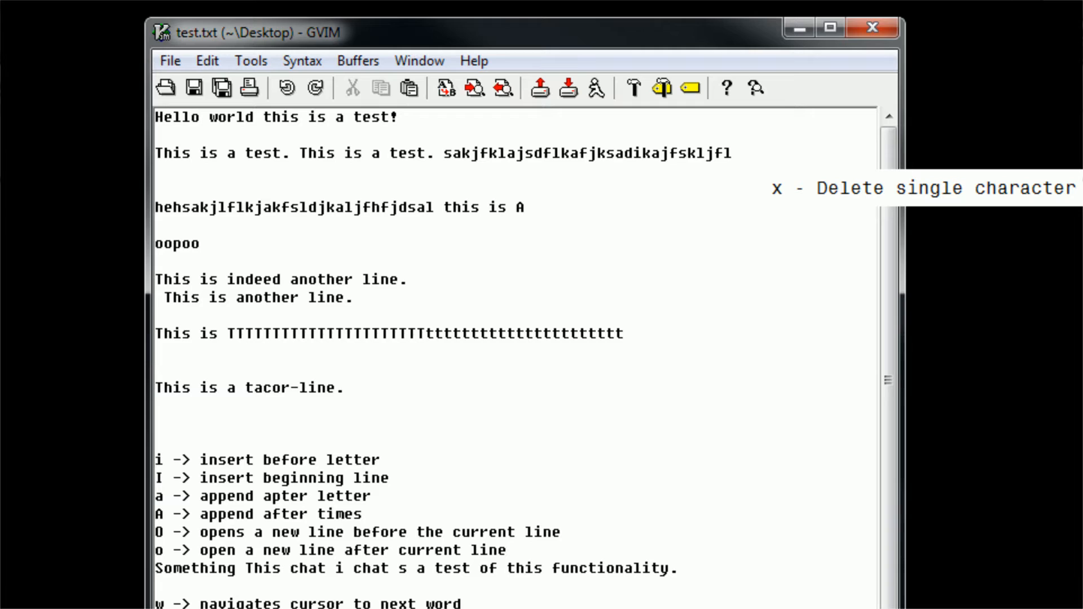
Delete the trailing A and gibberish letters with x, leaving "hehdsal this is"
{"action": "key", "text": "x"}
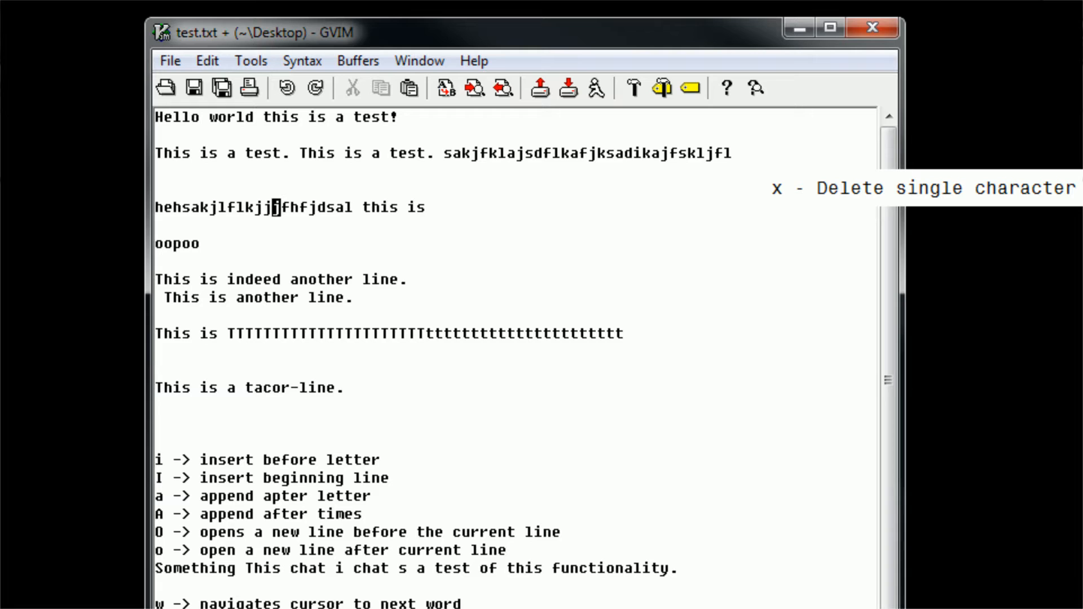
{"action": "key", "text": "x"}
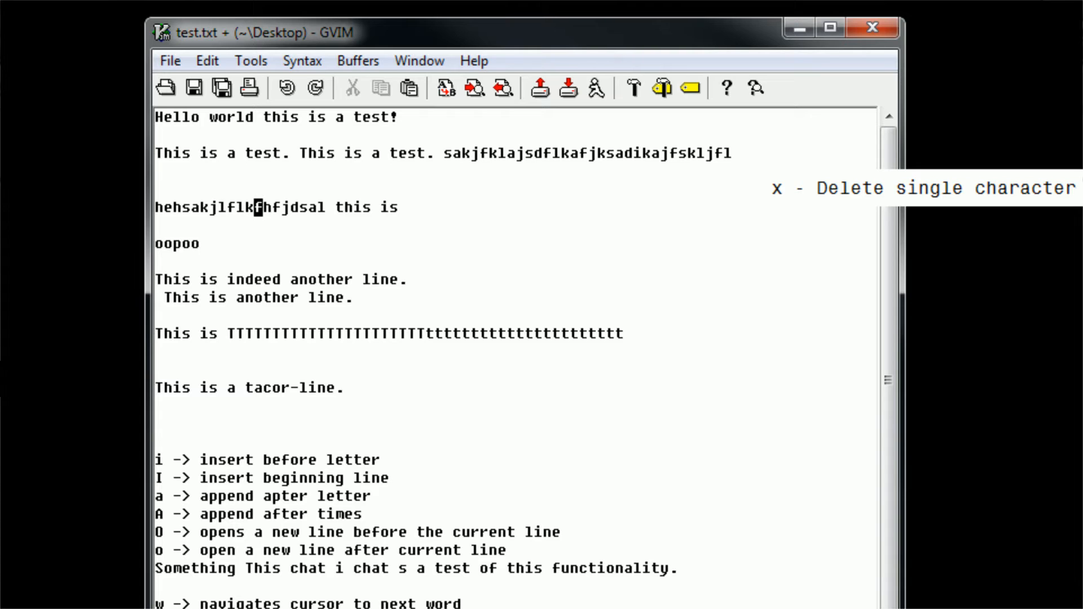
{"action": "key", "text": "x"}
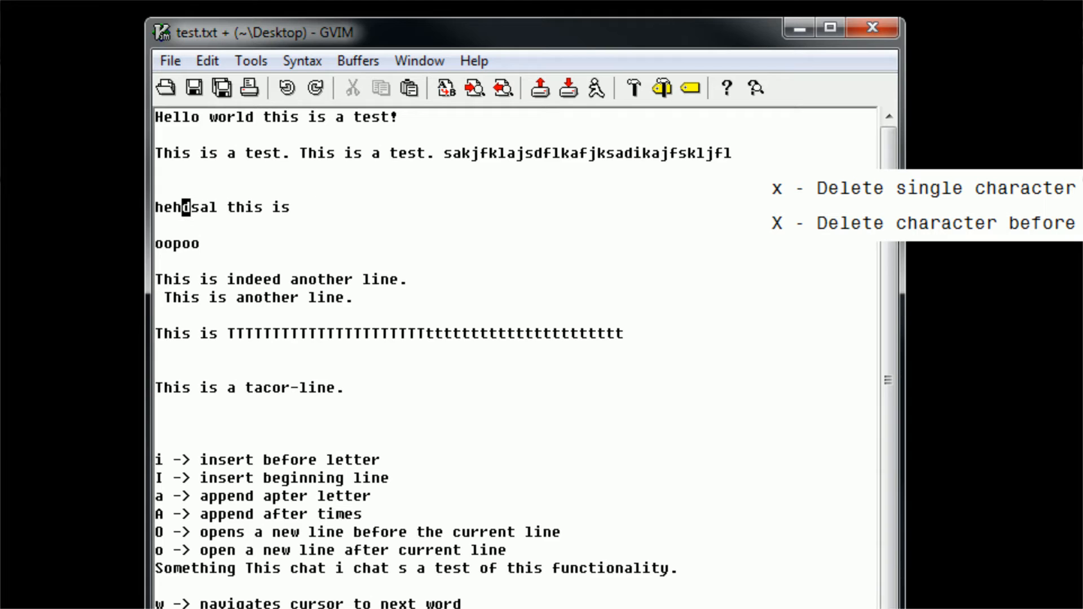
Delete characters before the cursor with X so the line reads "heal this is", then jump to this
{"action": "key", "text": "x"}
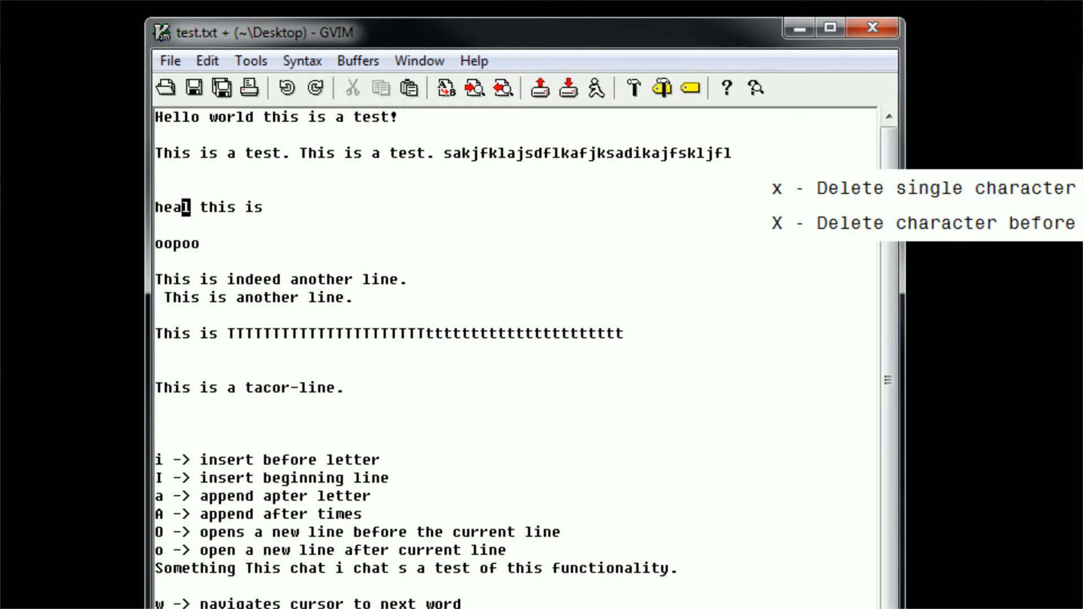
{"action": "key", "text": "w"}
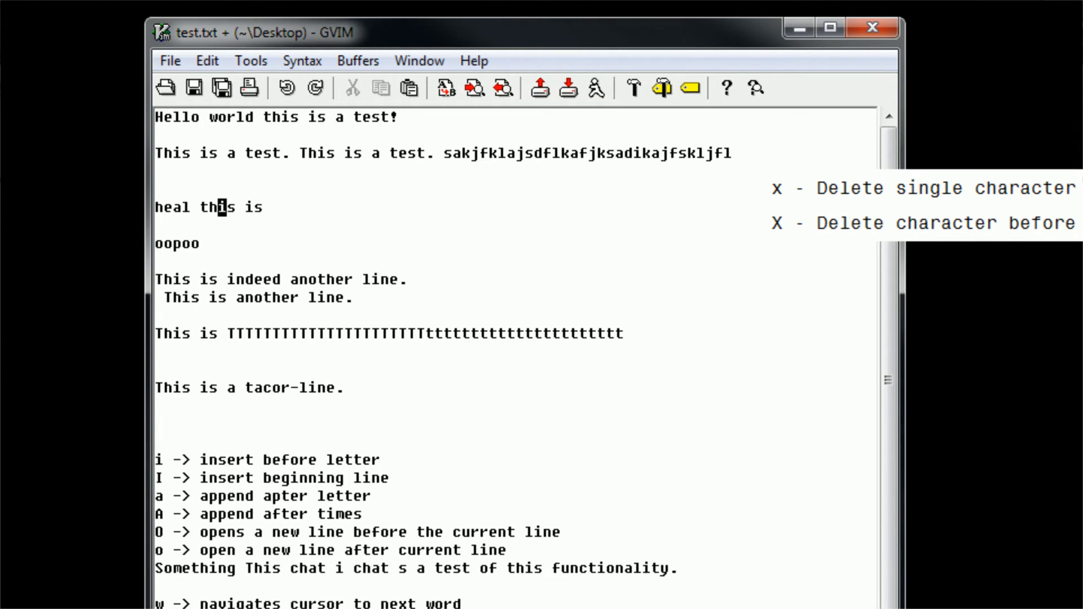
Delete "this is" to the end of the line with D, leaving just "heal"
{"action": "key", "text": "x"}
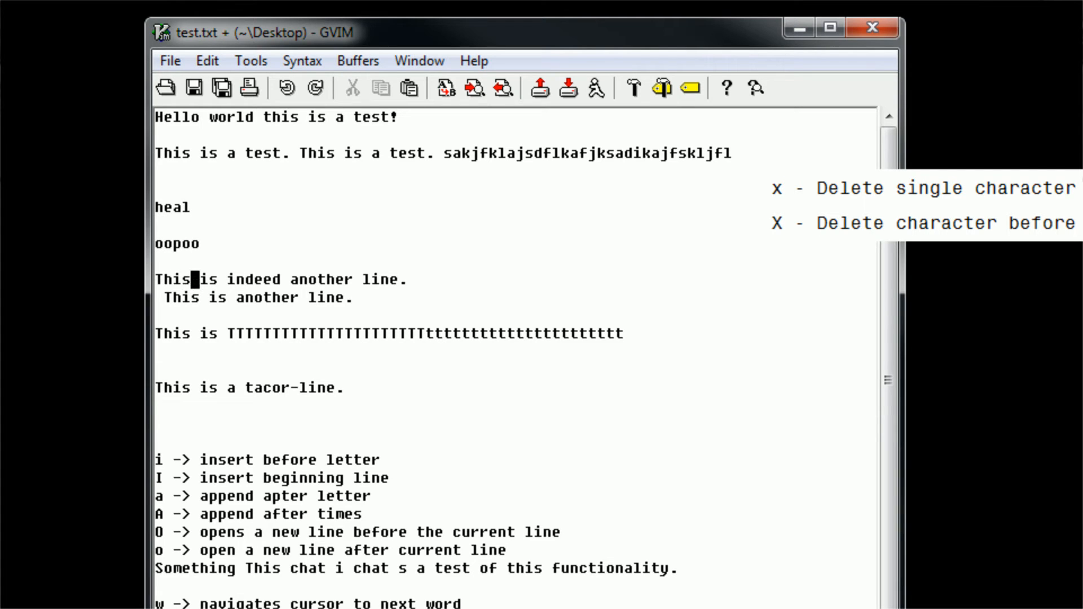
Use d with motions to remove "This", the next line's leading space, and "tacor-line."
{"action": "key", "text": "0"}
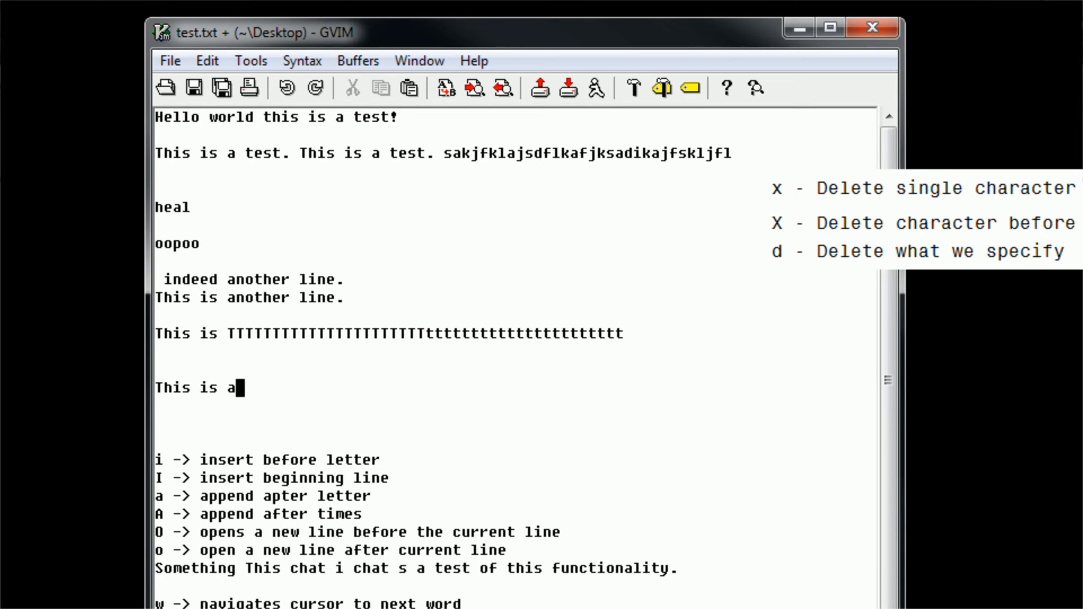
Start a new notes line "x -> D" at the end of the file
{"action": "type", "text": "tacor-line."}
{"action": "type", "text": "x -> D"}
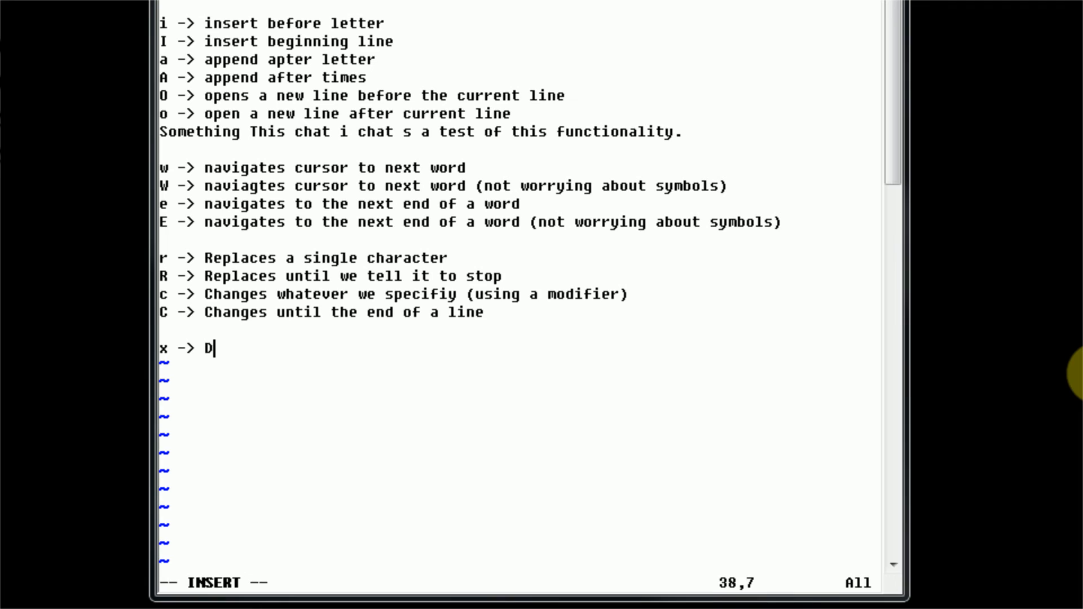
Write the x and X notes: deletes a single character at / before the cursor
{"action": "type", "text": "eletes a single character"}
{"action": "type", "text": "X ->"}
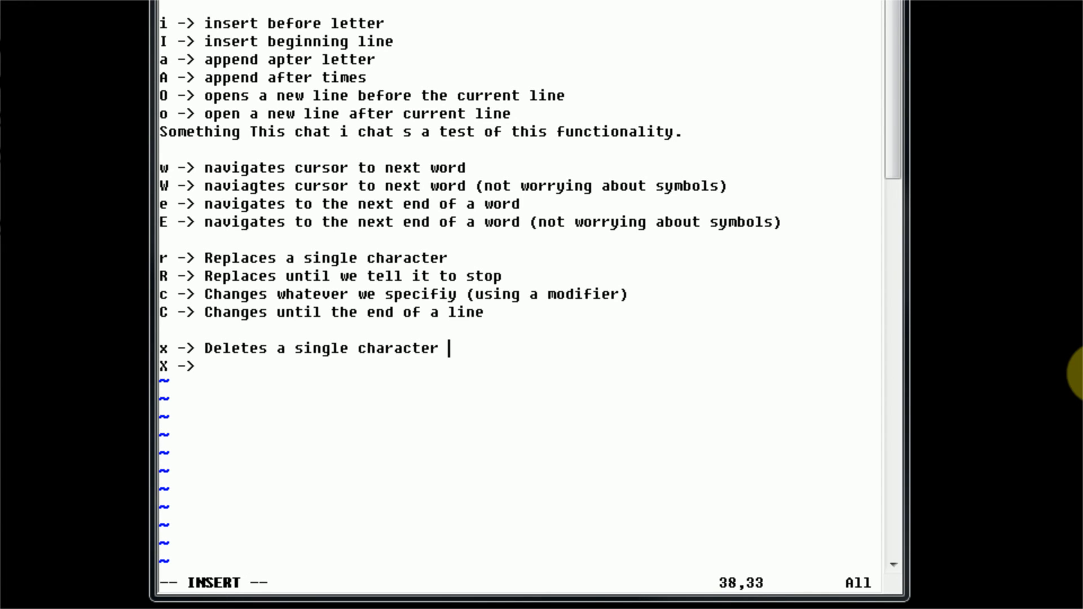
{"action": "type", "text": "at the cursor"}
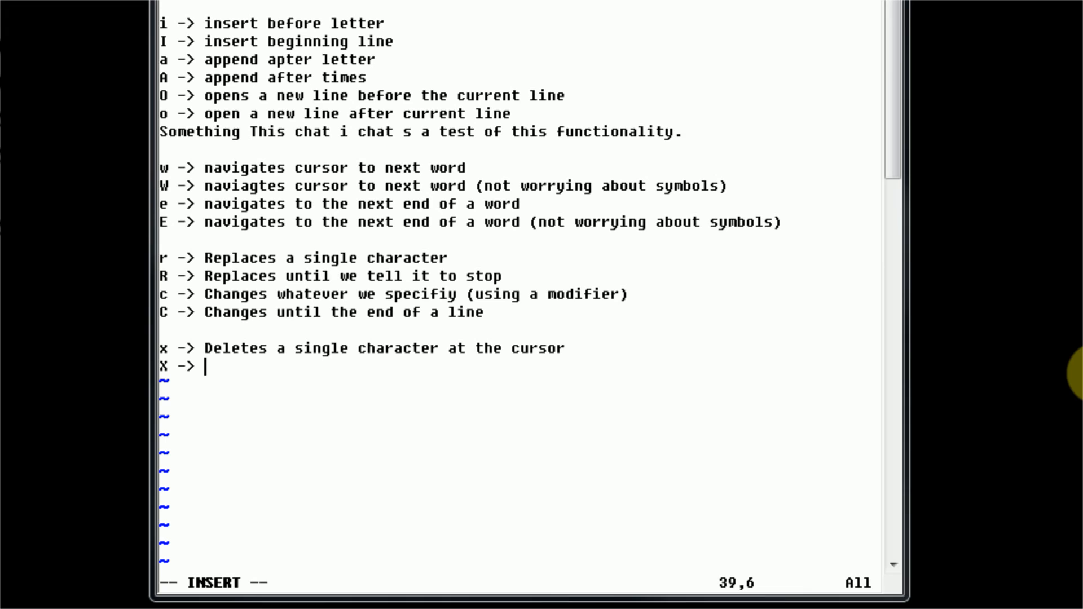
{"action": "type", "text": "Deletes"}
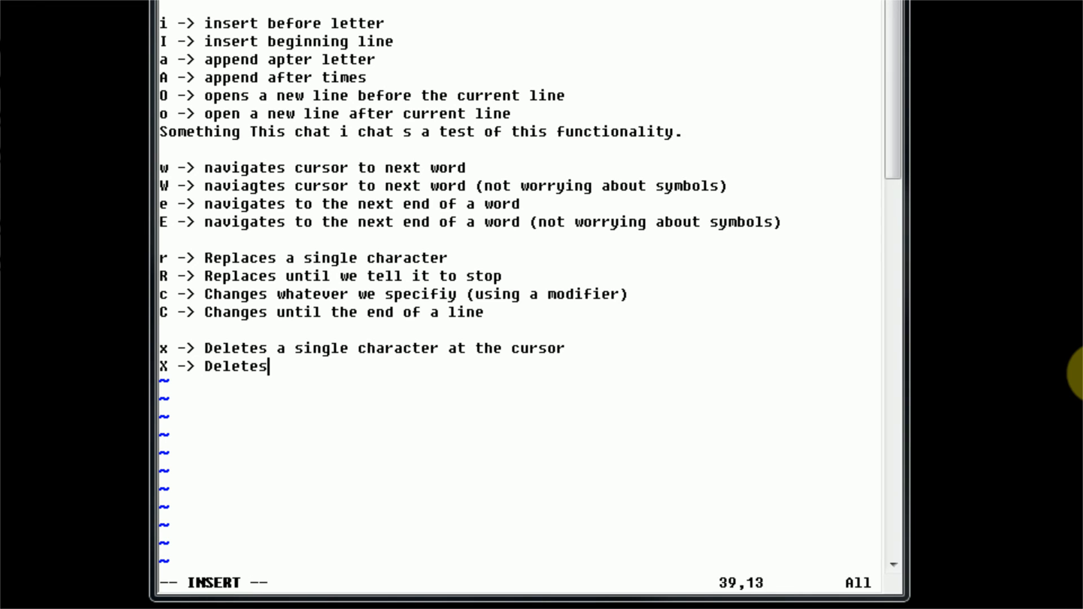
{"action": "type", "text": "a single character before the curso"}
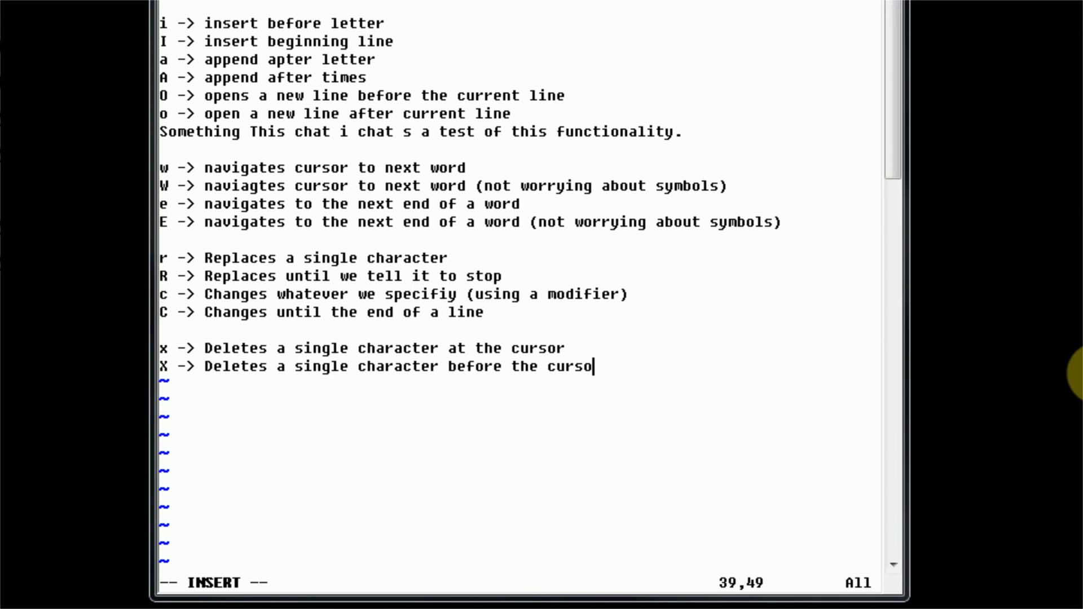
Begin the d note: "d -> Deletes whatever we specify (using a mo"
{"action": "type", "text": "d -"}
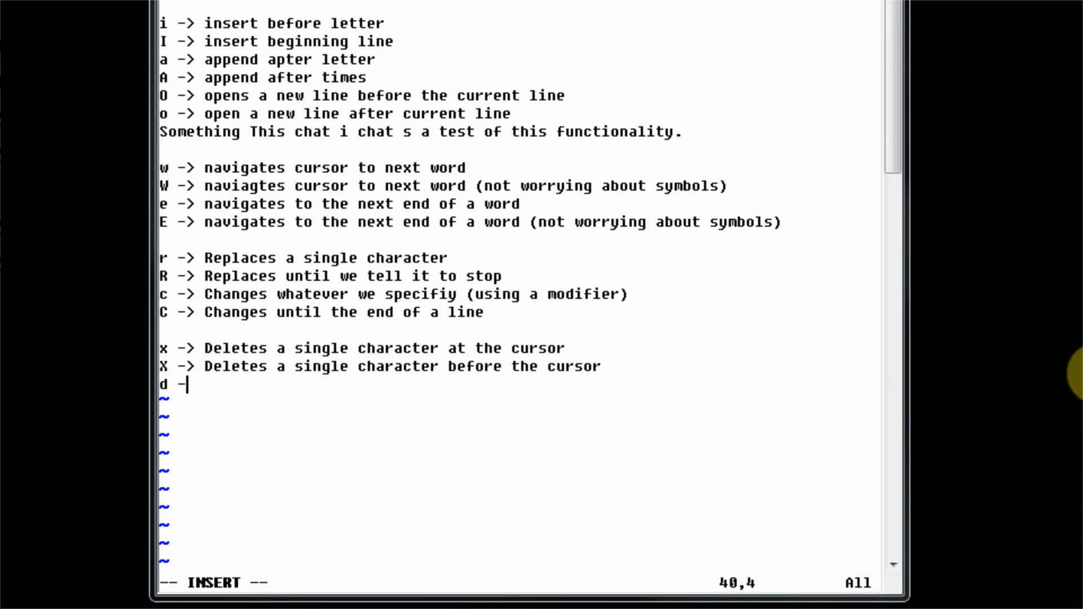
{"action": "type", "text": "> Deletes w"}
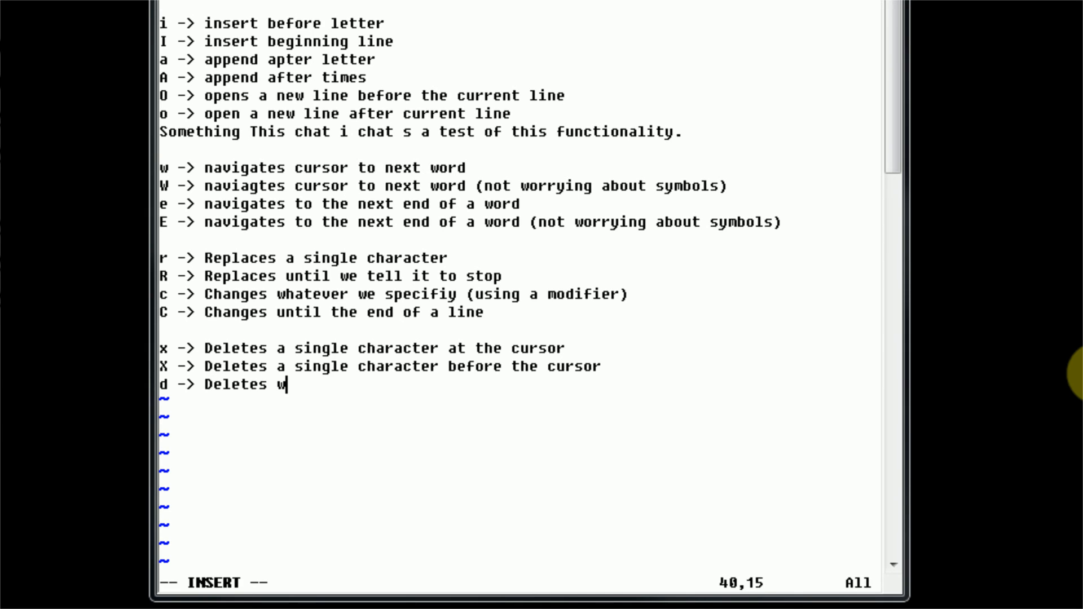
{"action": "type", "text": "hatever we spe"}
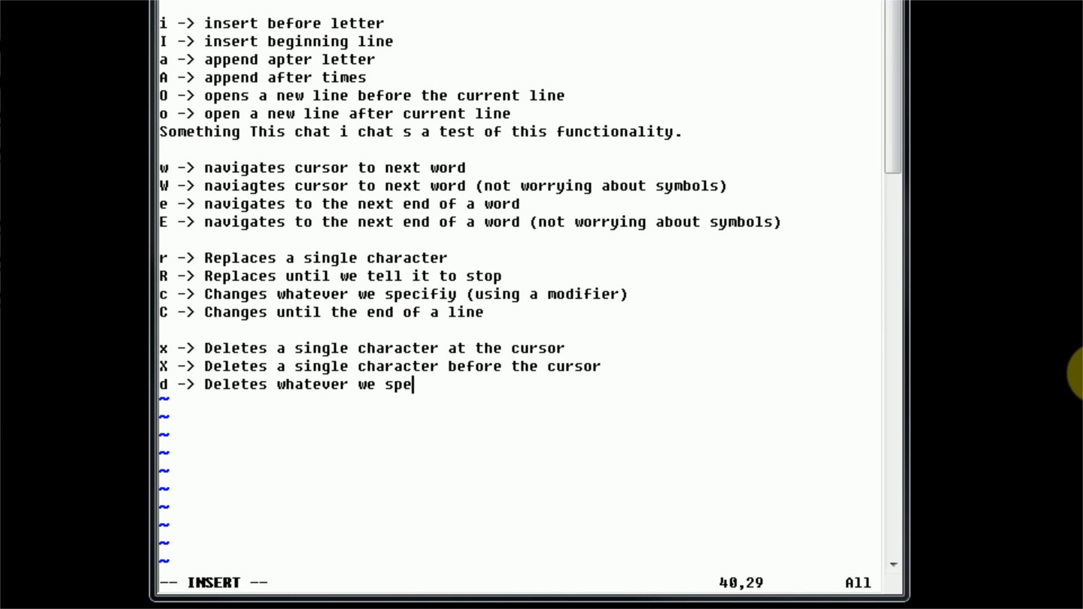
{"action": "type", "text": "cify"}
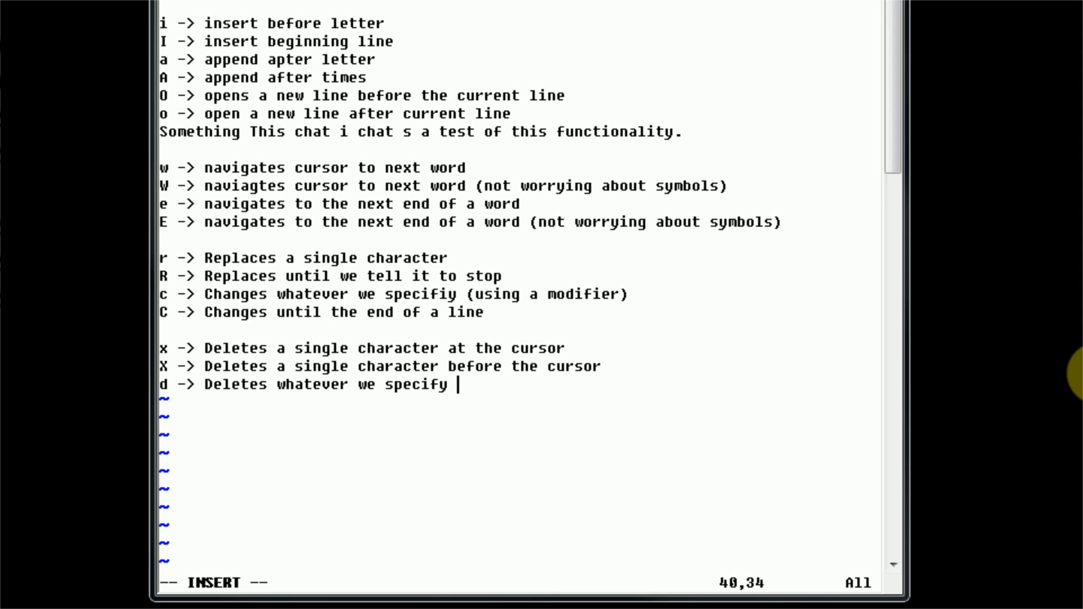
{"action": "type", "text": "(using a mo"}
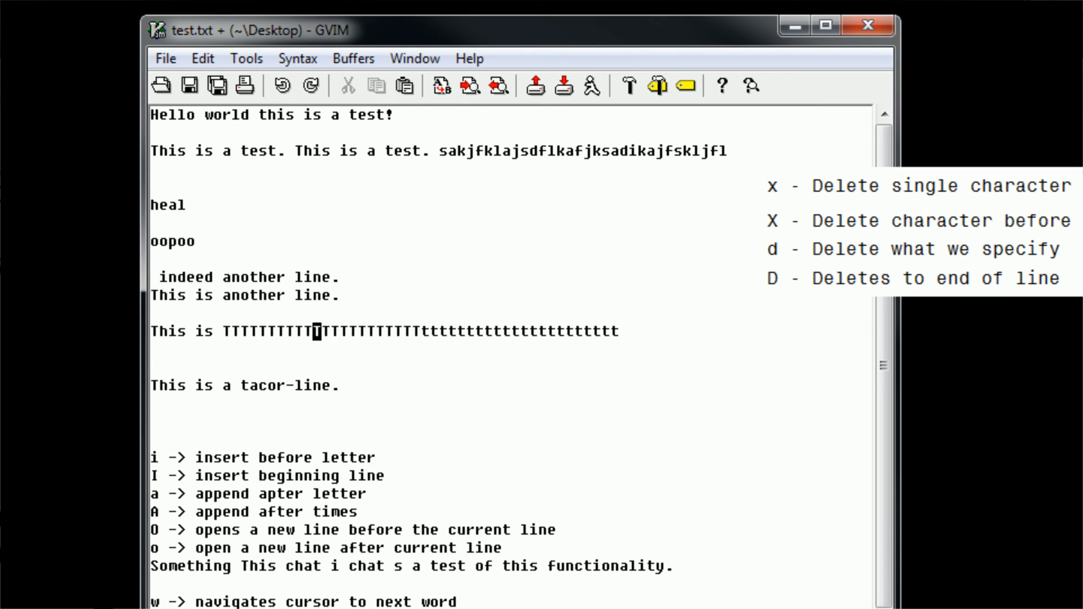
Finish the d note with "modifier)" and start the "D ->" entry
{"action": "key", "text": "D"}
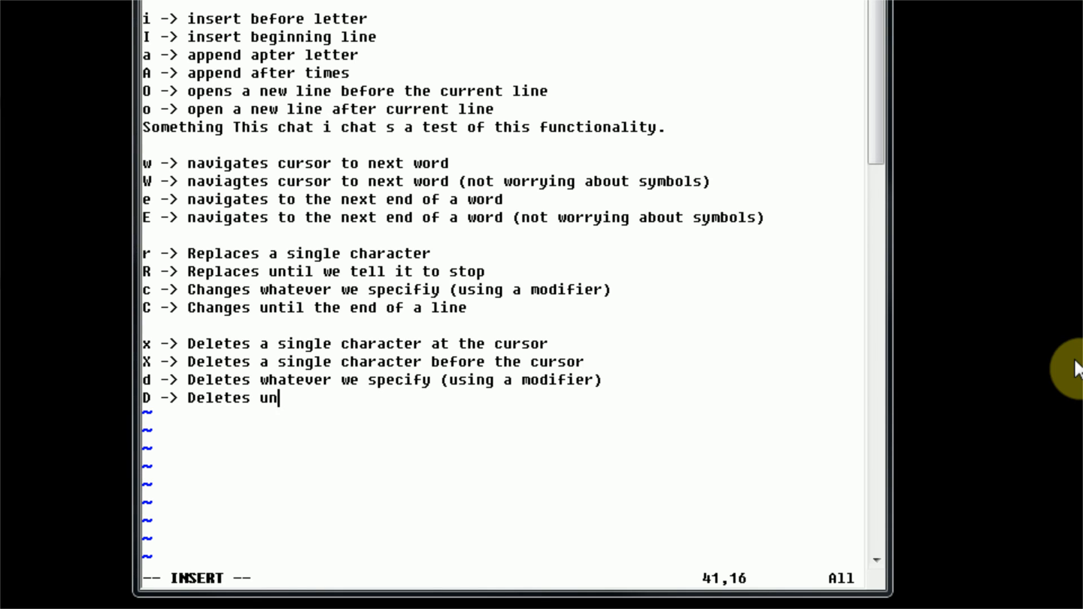
Complete the D note as "Deletes until the end of a line"
{"action": "type", "text": "til the end of a line"}
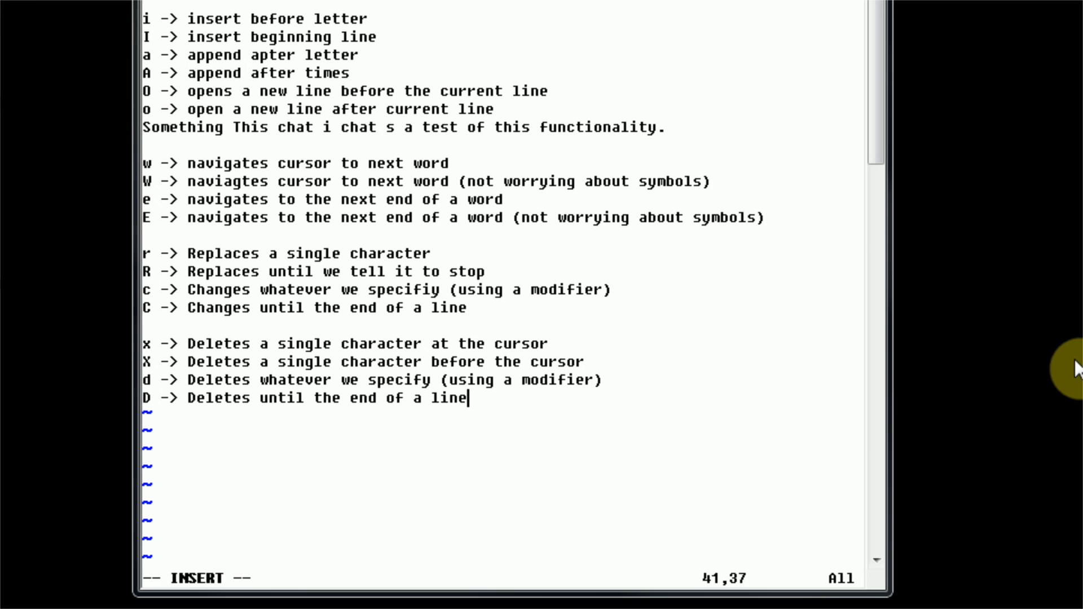